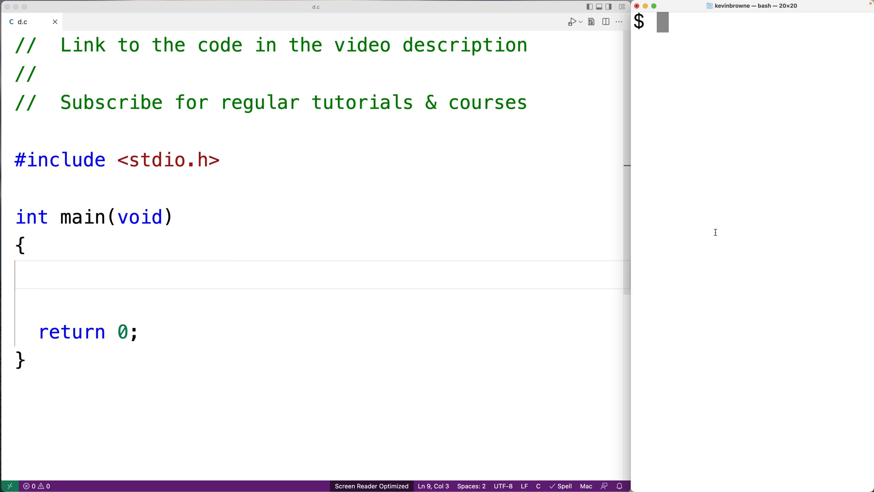
Step: Run cat file.txt in the bash terminal to show its four lines
text(cat file.txt)
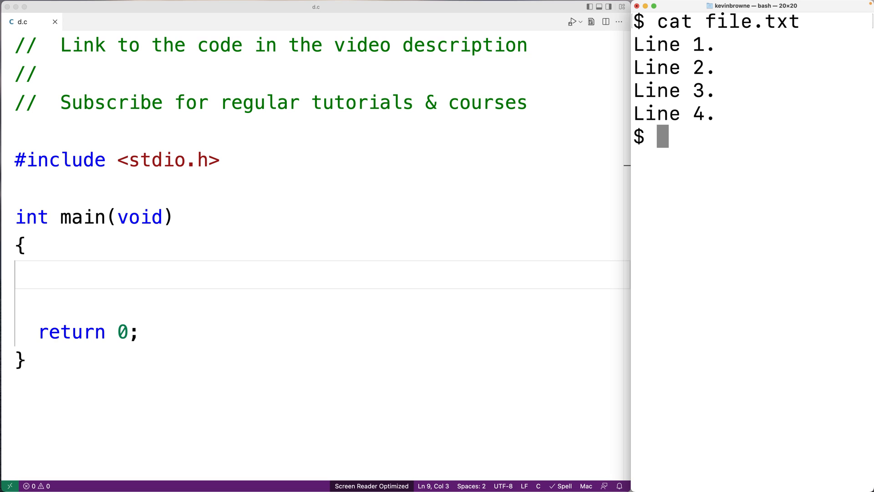
Step: Define MAX_LINES 100 and MAX_LEN 1000 below the stdio include
click(222, 189)
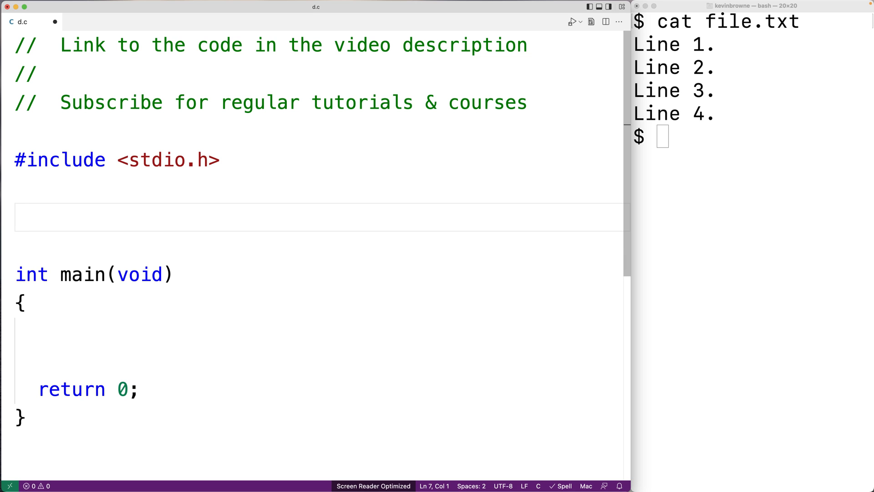
text(#define MAX_)
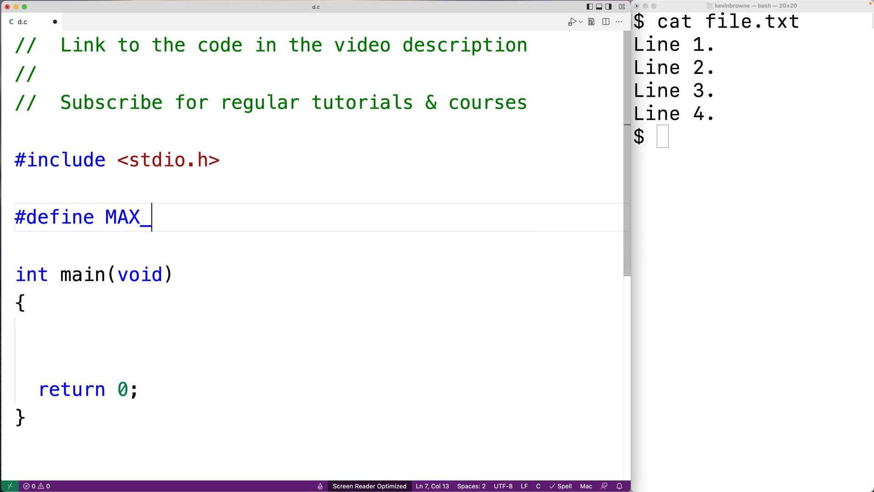
text(L)
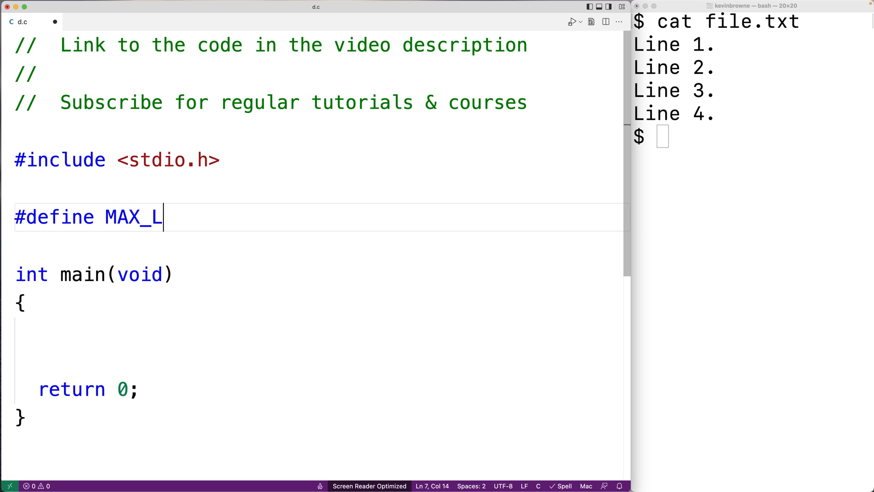
text(INES 100)
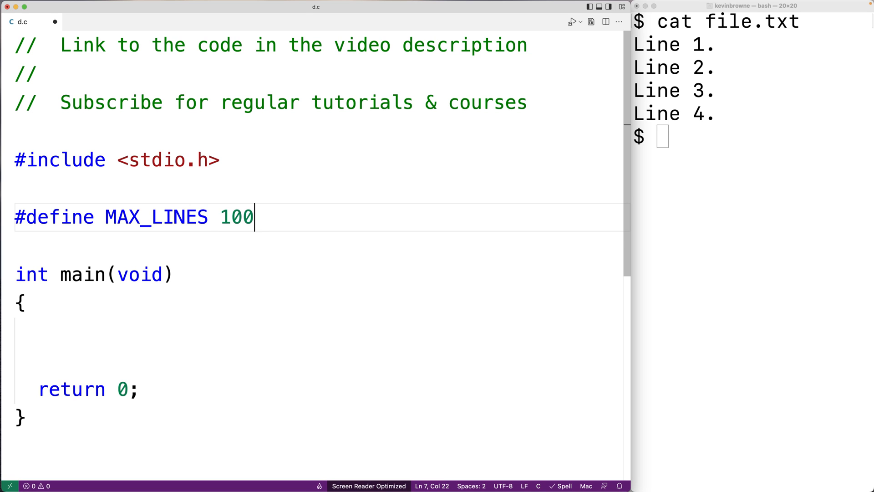
key(enter)
text(#define M)
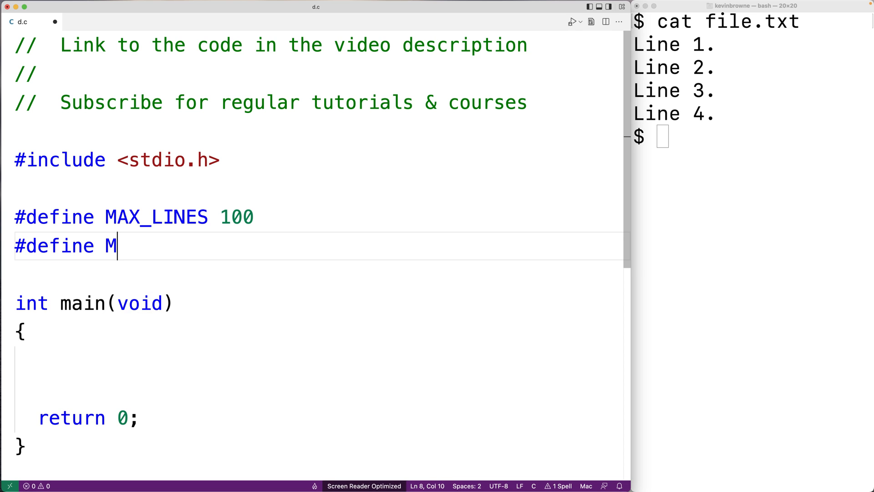
text(AX_LEN)
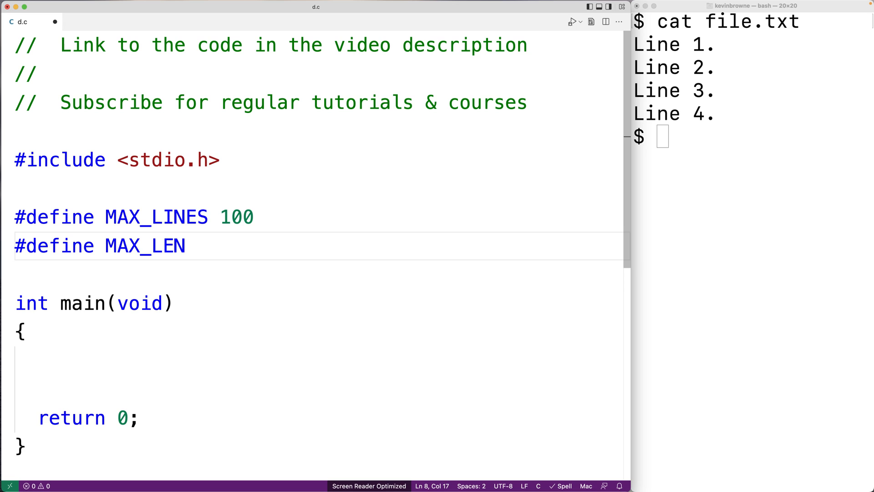
text(1000)
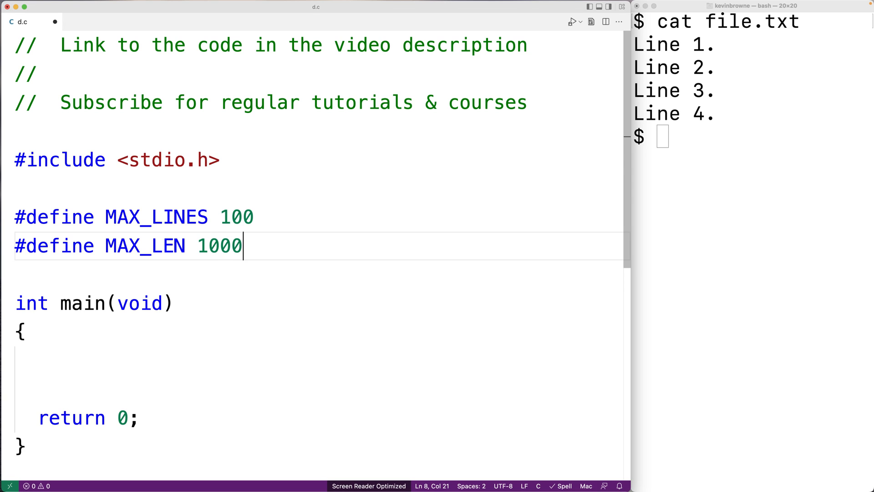
Step: Declare char data[MAX_LINES][MAX_LEN]; inside main
text(char data)
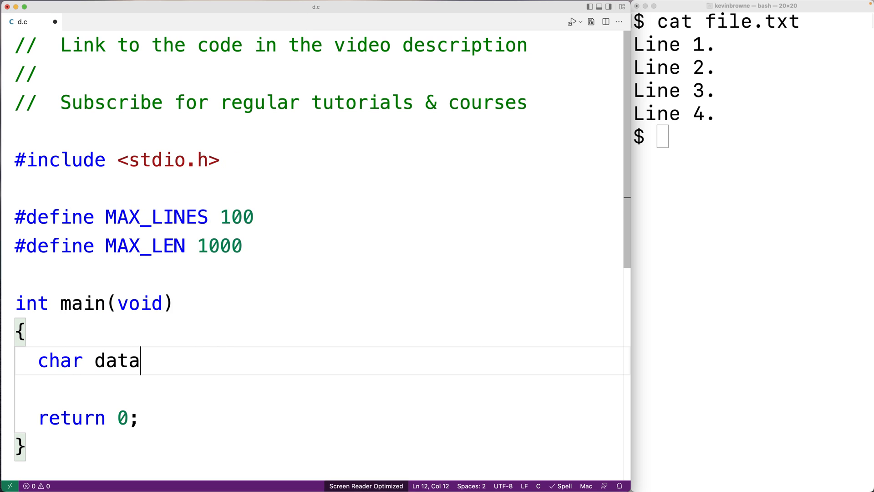
text([MAX_LINES])
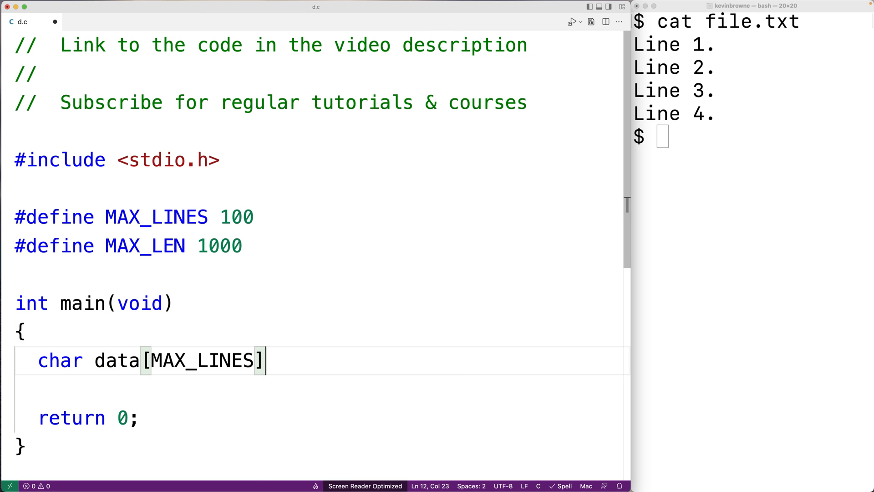
text([MAX_LEN)
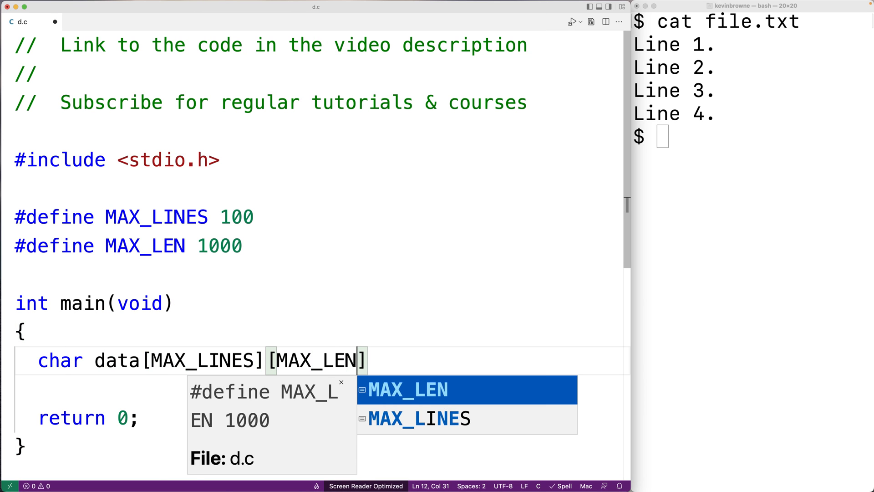
text(;)
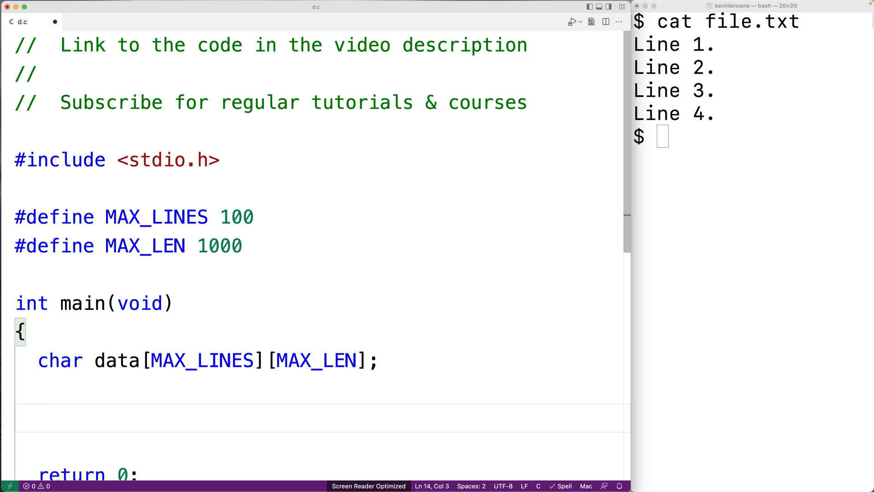
Step: Declare FILE *file and assign file = fopen("file.txt", "r");
text(FILE *f)
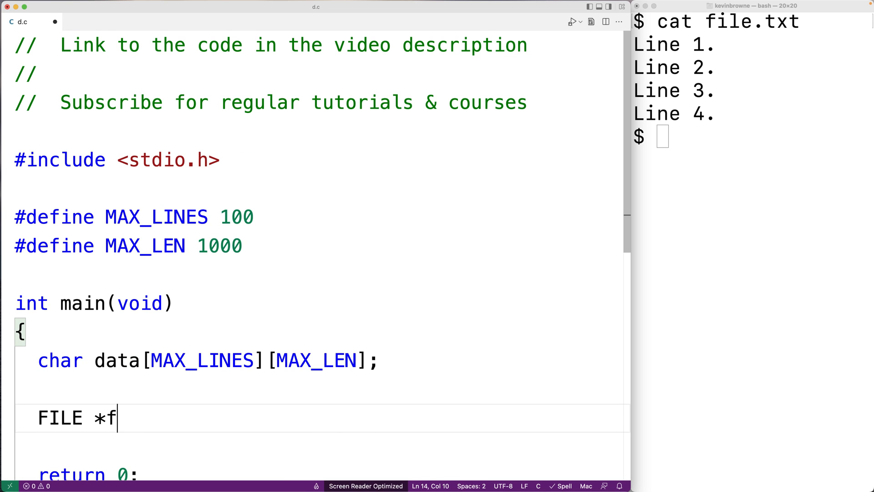
text(ile;)
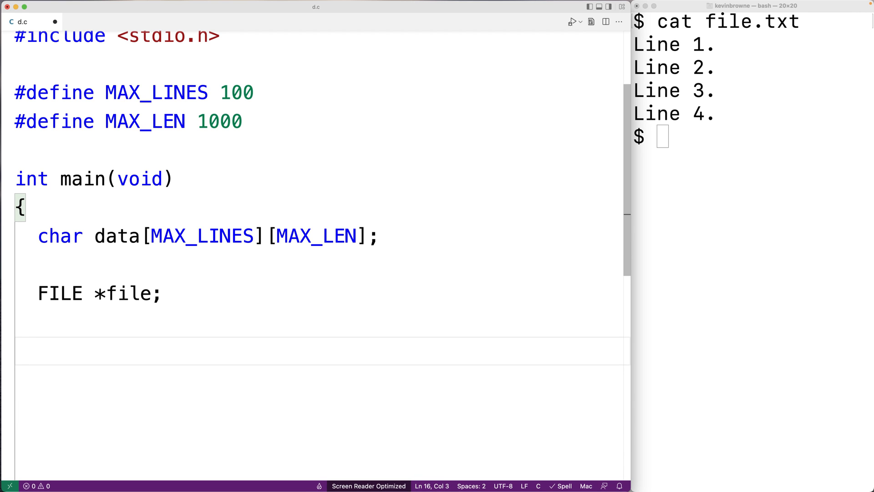
text(f)
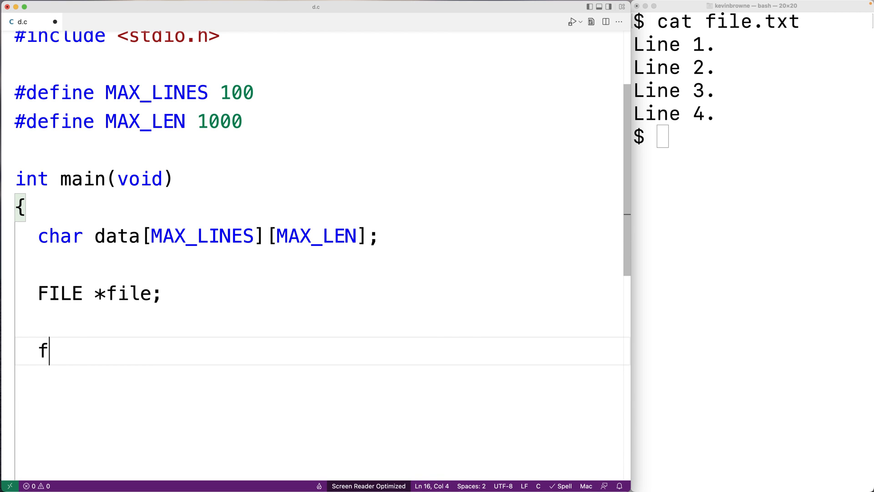
text(ile = fopen())
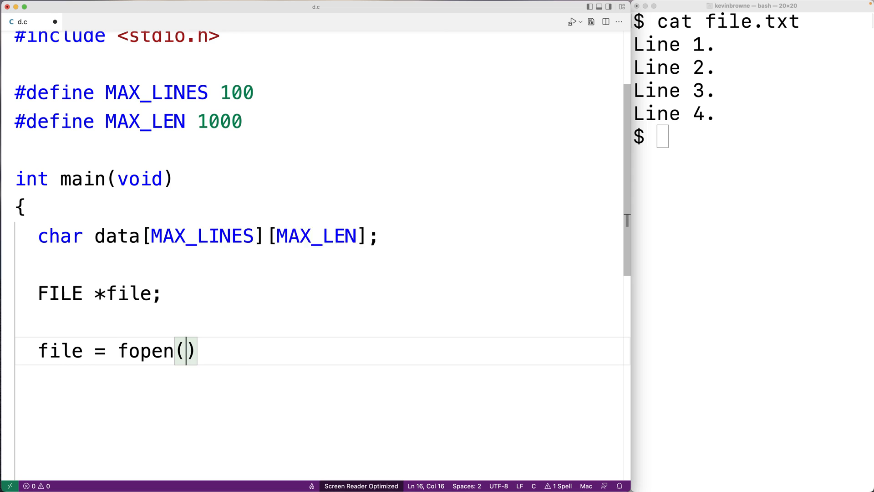
text("file.txt")
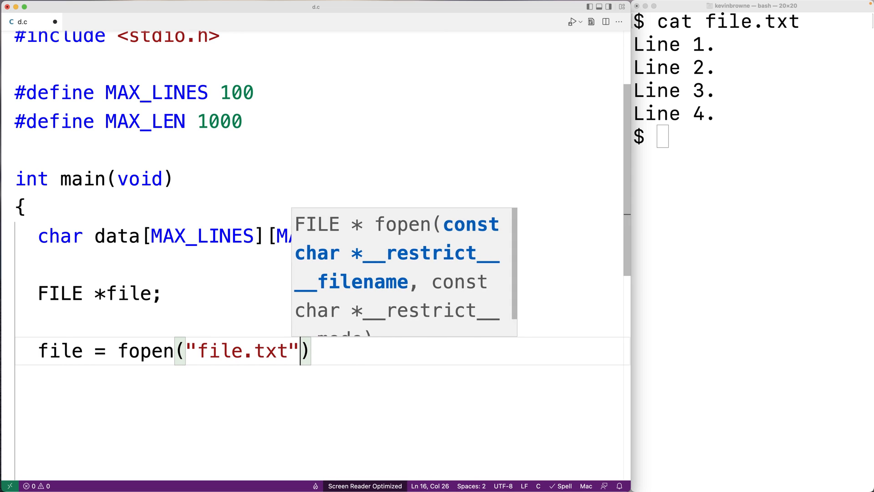
text(, "r";)
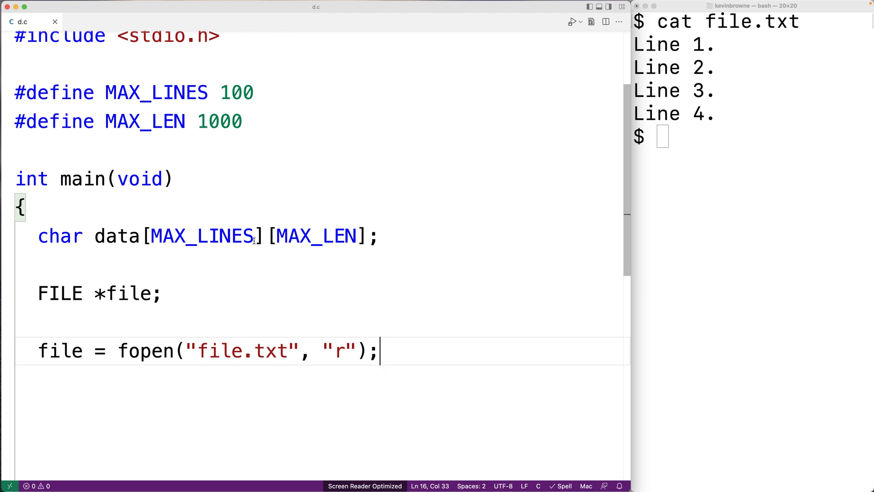
Step: Point out the "file.txt" and "r" arguments of fopen, then move to a new line
click(183, 350)
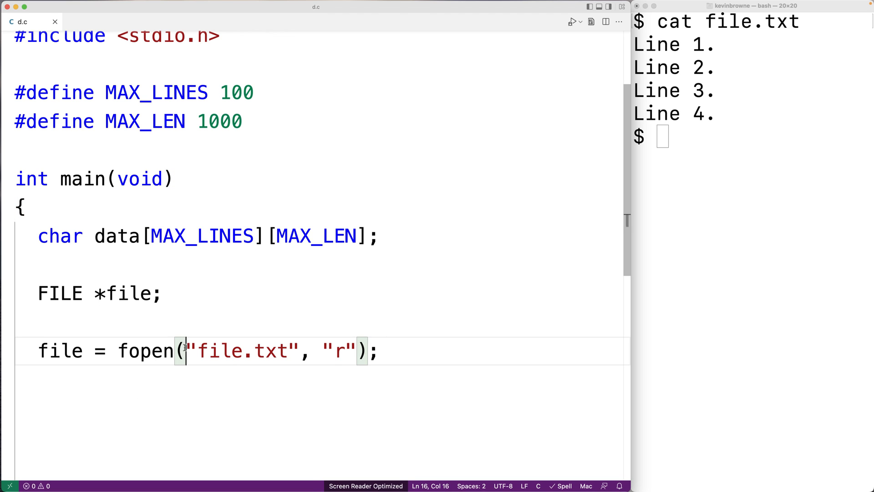
double_click(242, 349)
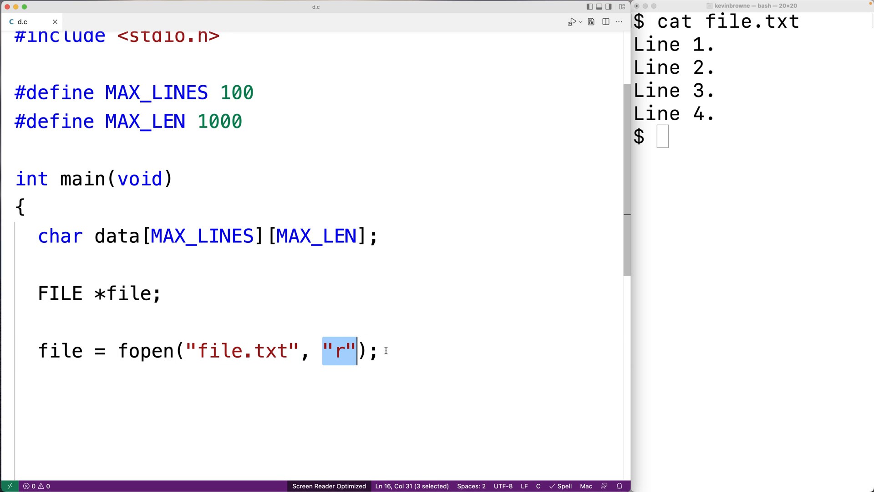
click(379, 349)
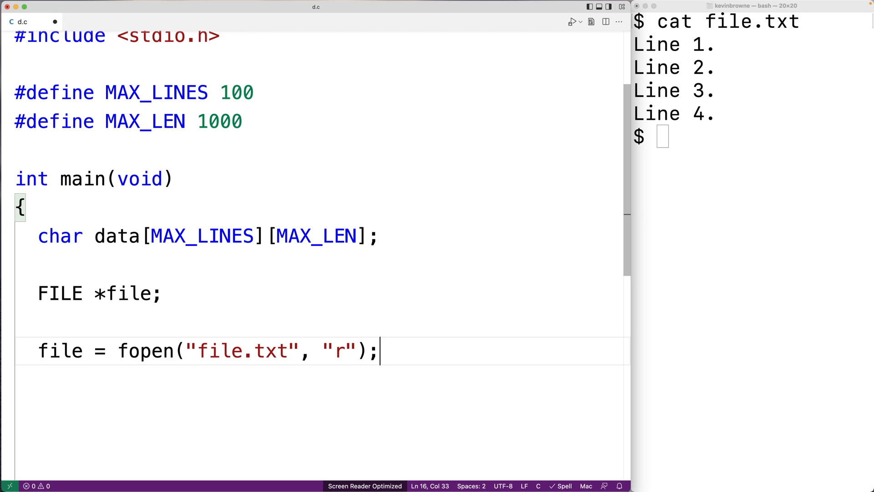
key(enter)
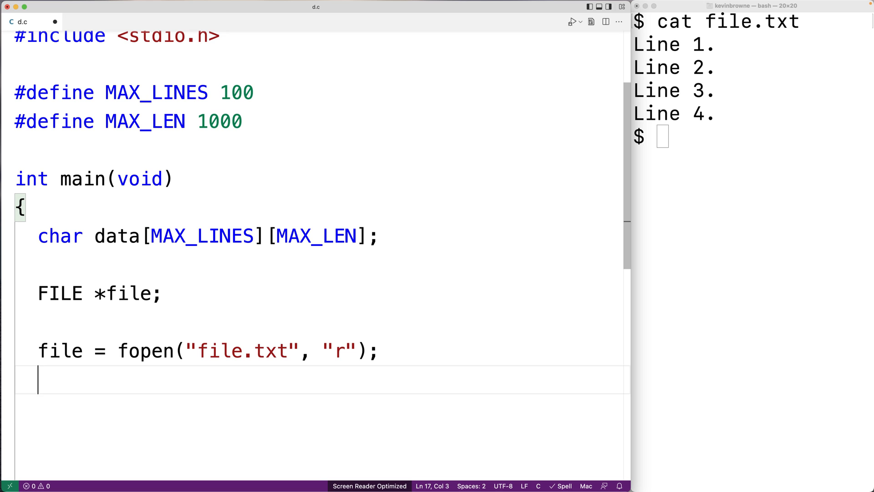
Step: Add if (file == NULL) printing "Error opening file." and returning 1
text(if (file == NULL)
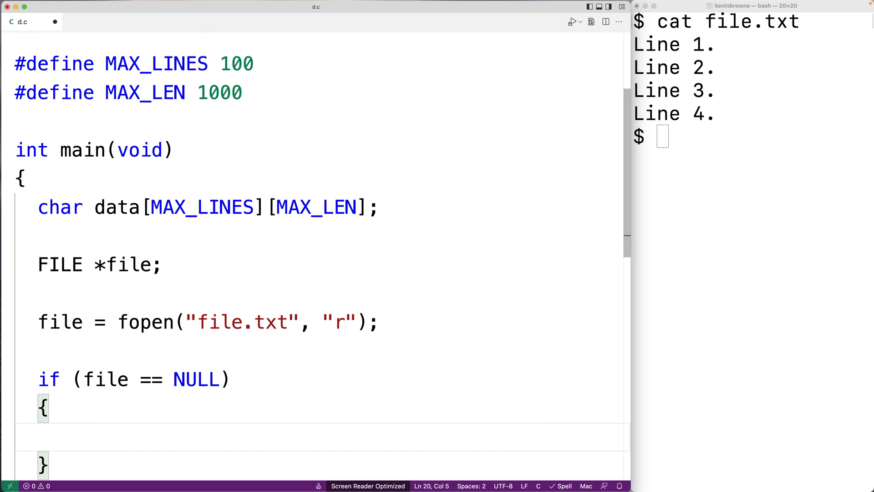
text(printf("Error o)
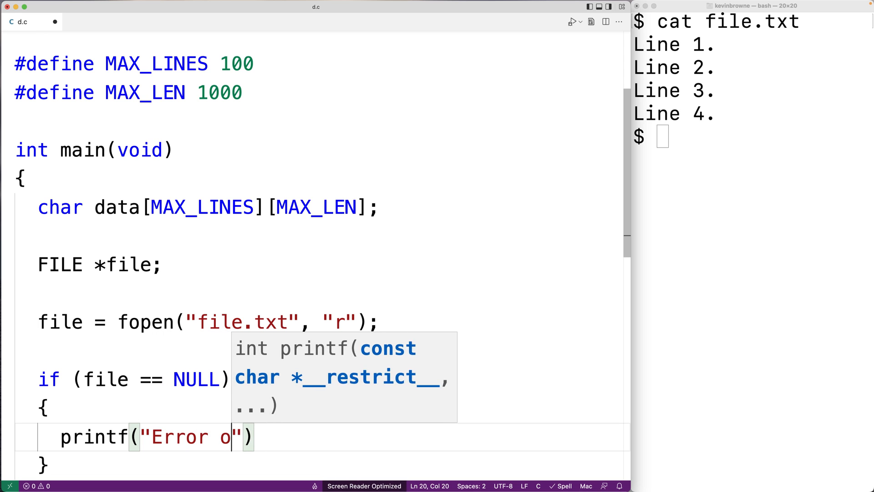
text(pening file.\n)
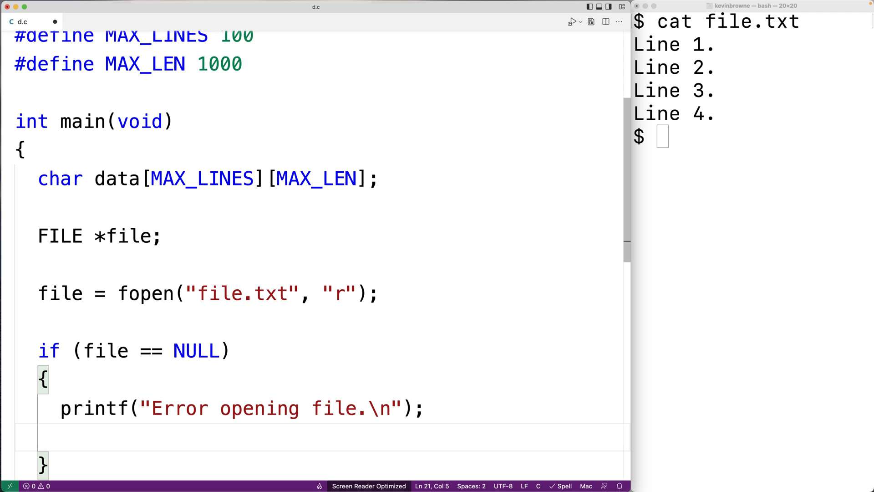
text(return 1;)
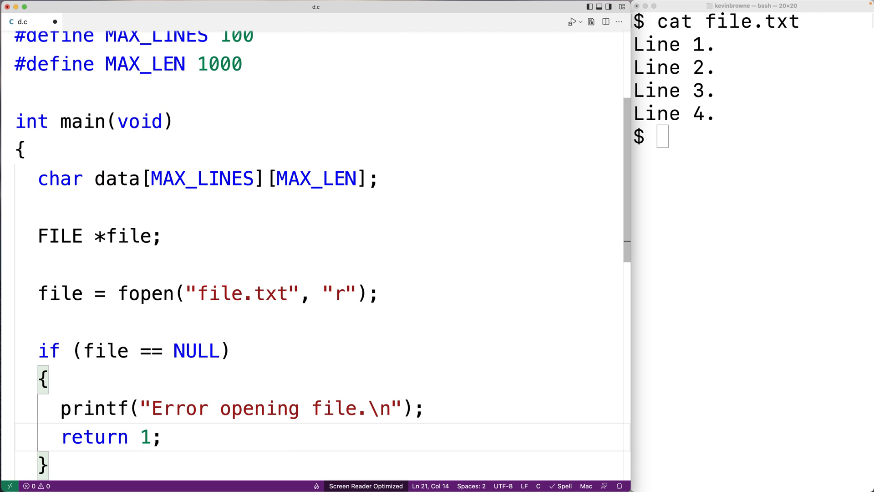
Step: Highlight the return 1 statement and place the cursor after the error check
scroll(down, 3)
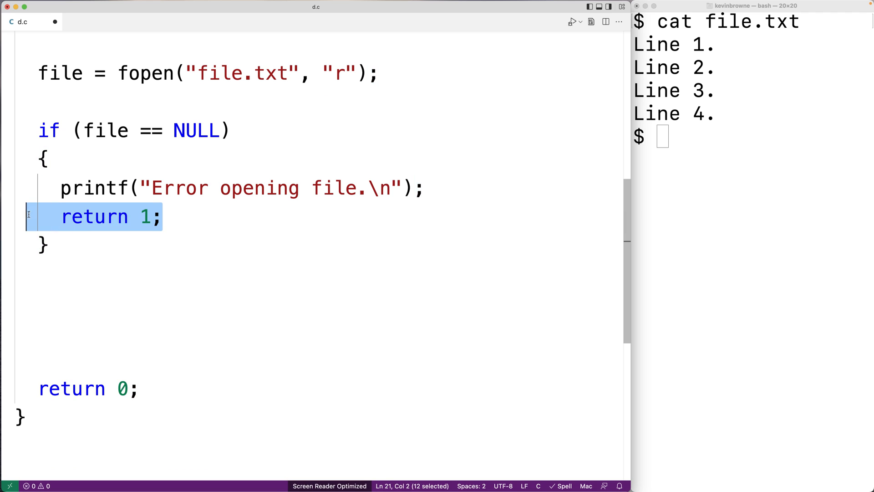
click(78, 388)
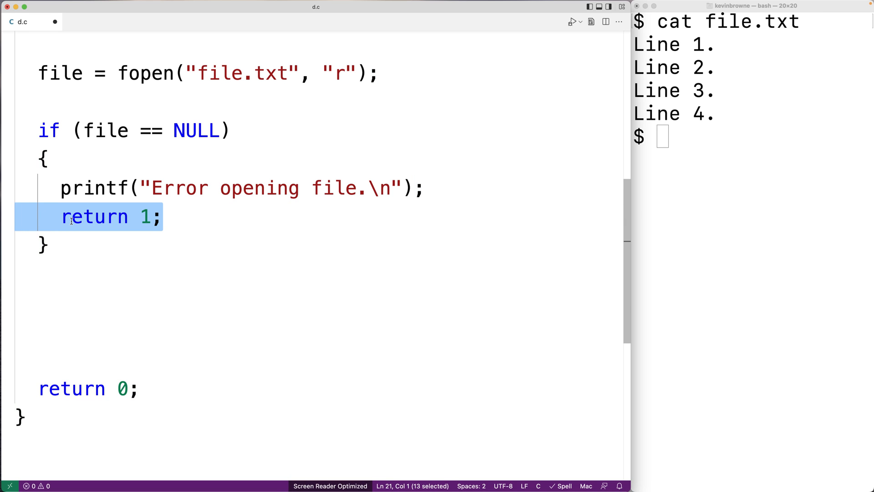
click(724, 340)
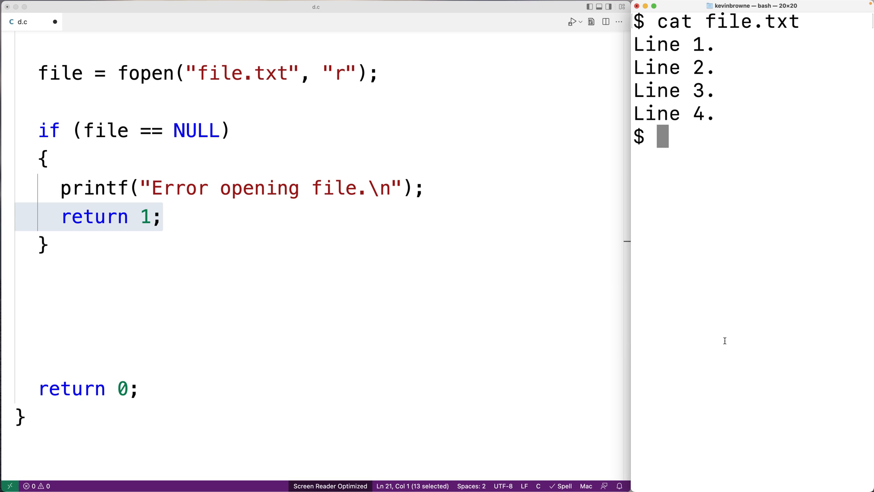
click(162, 217)
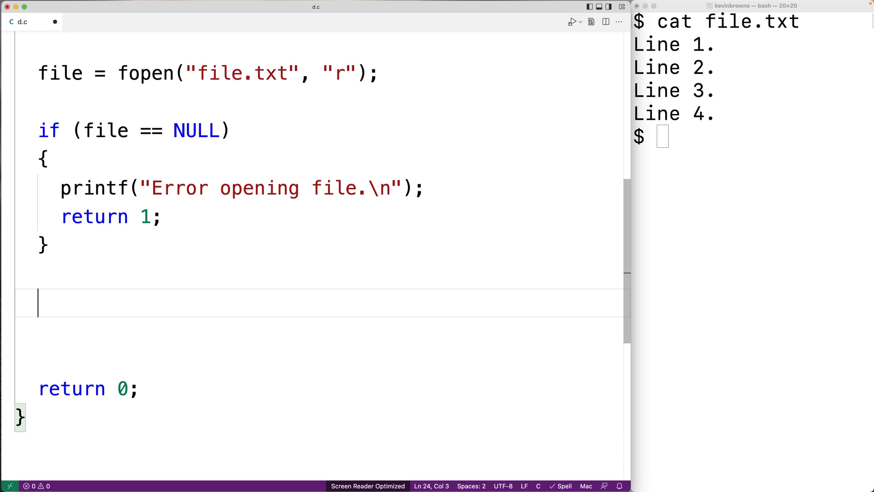
Step: Declare int line = 0; after the if block
text(i)
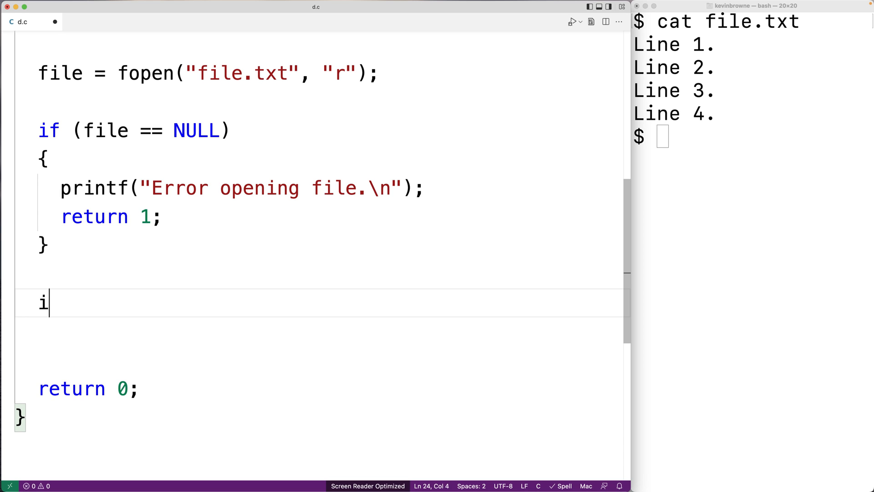
text(nt line =)
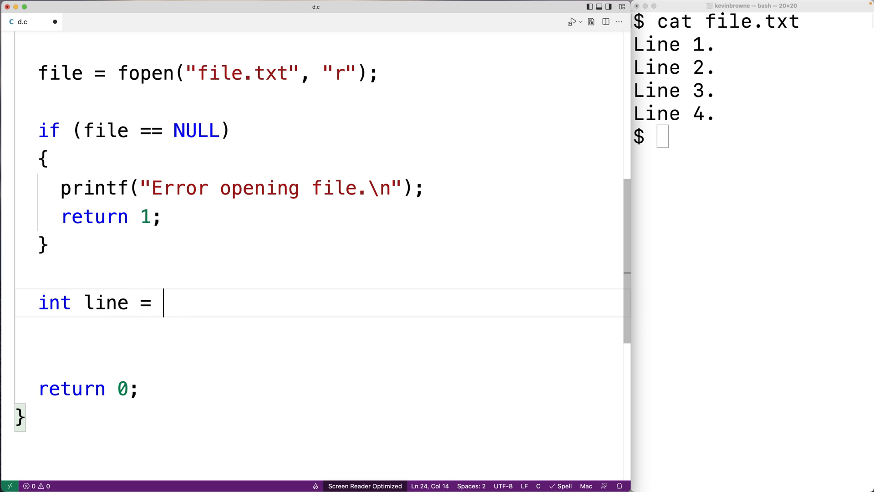
text(0;)
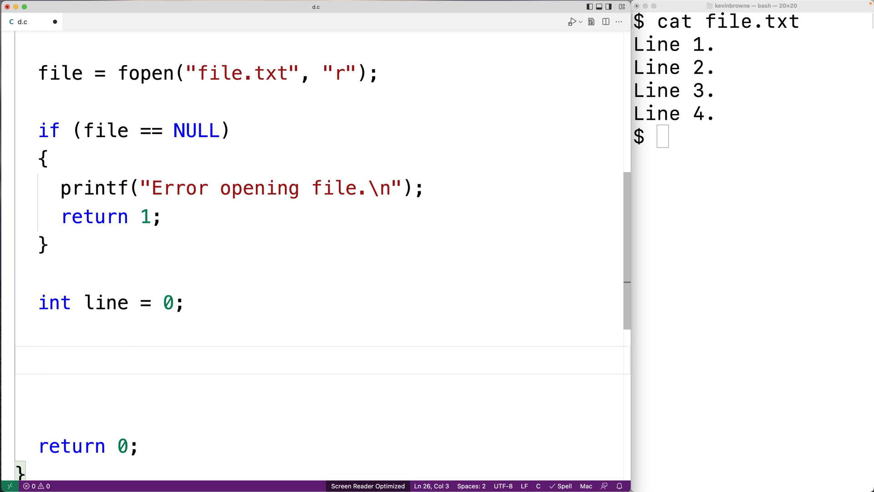
Step: Begin the loop header while (feof(file) ..
text(while ()
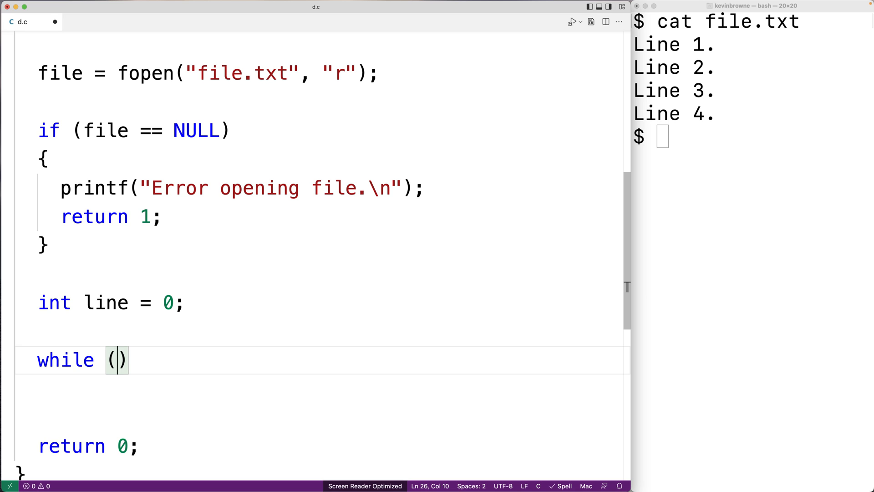
text(feof)
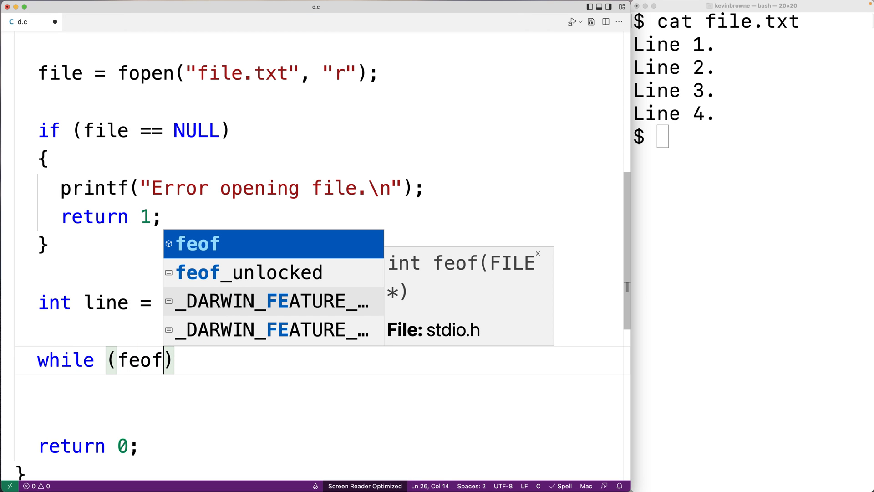
text((f)
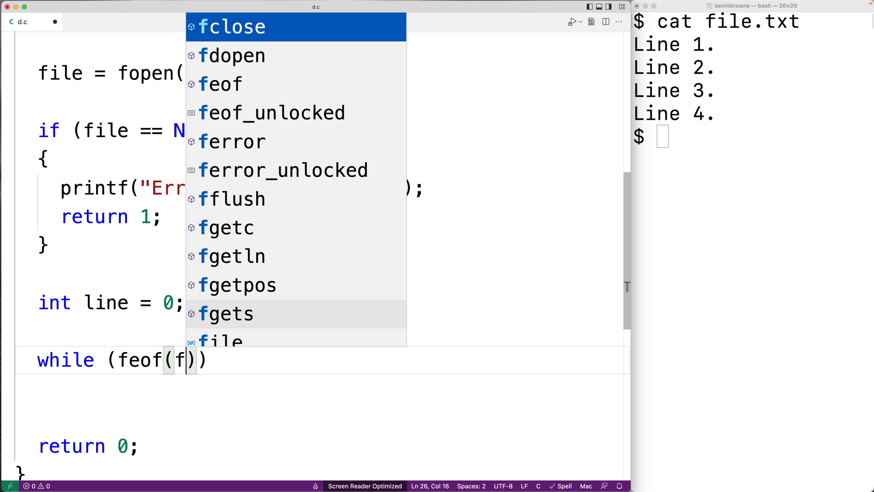
text(ile)
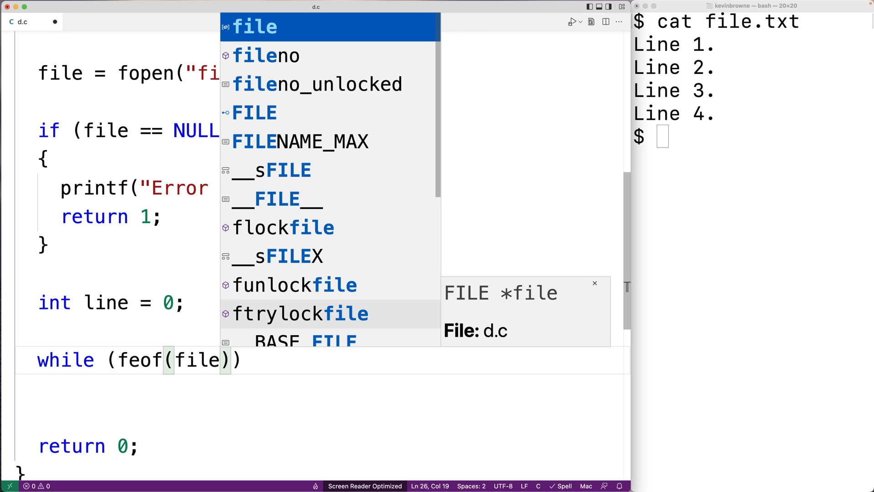
key(Escape)
text(!)
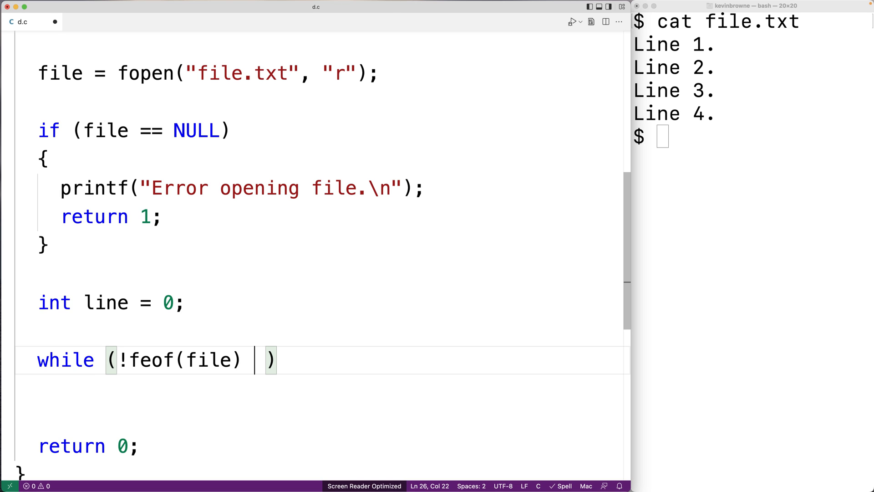
Step: Complete the condition as !feof(file) && !ferror(file) and highlight the ferror check
text(&&)
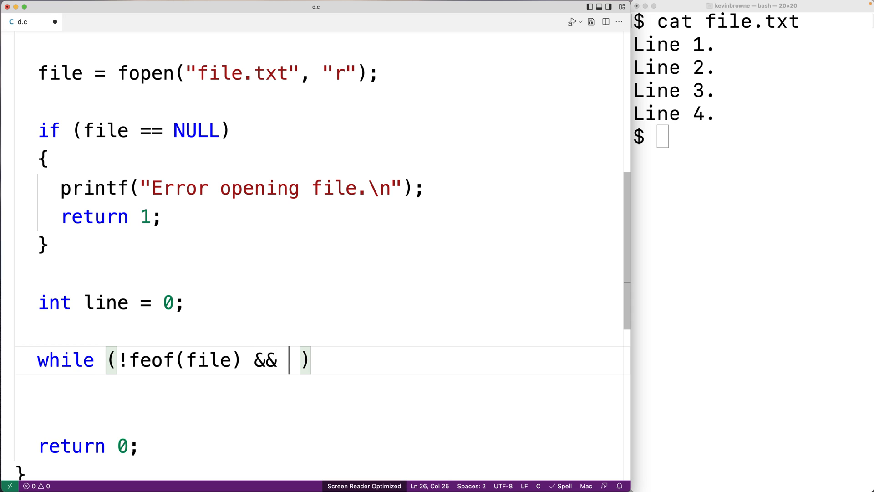
text(ferror)
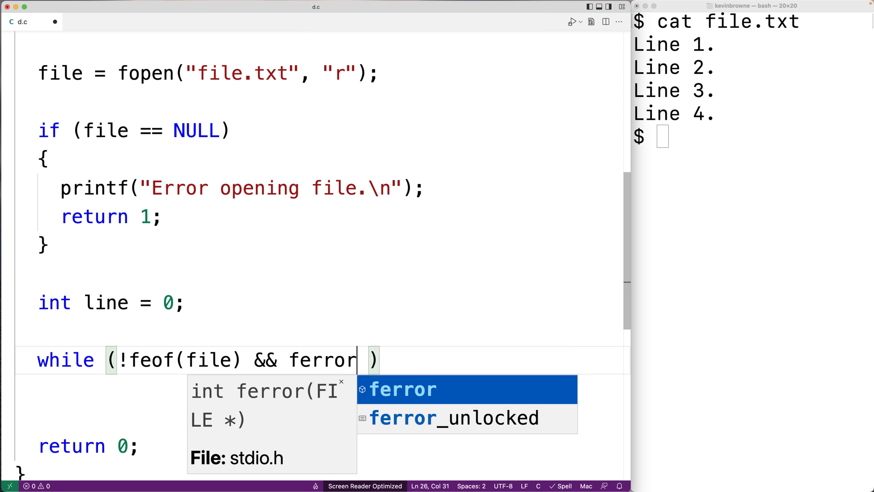
text((fi)
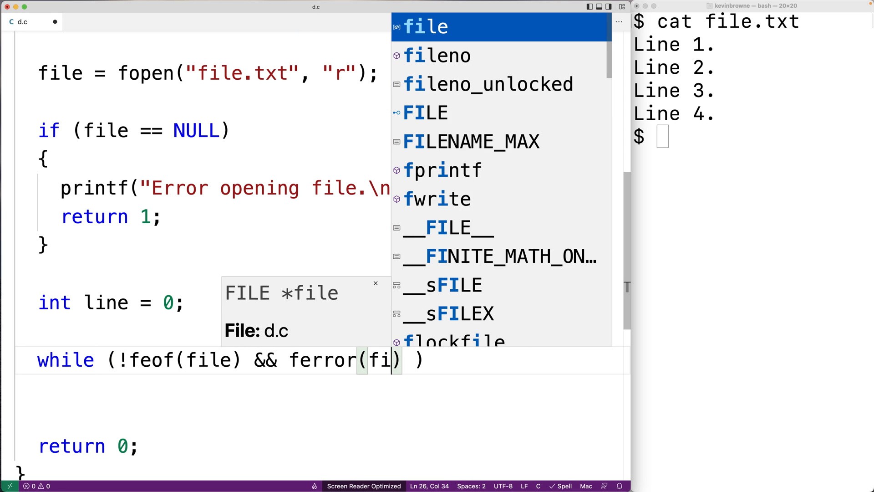
text(le)
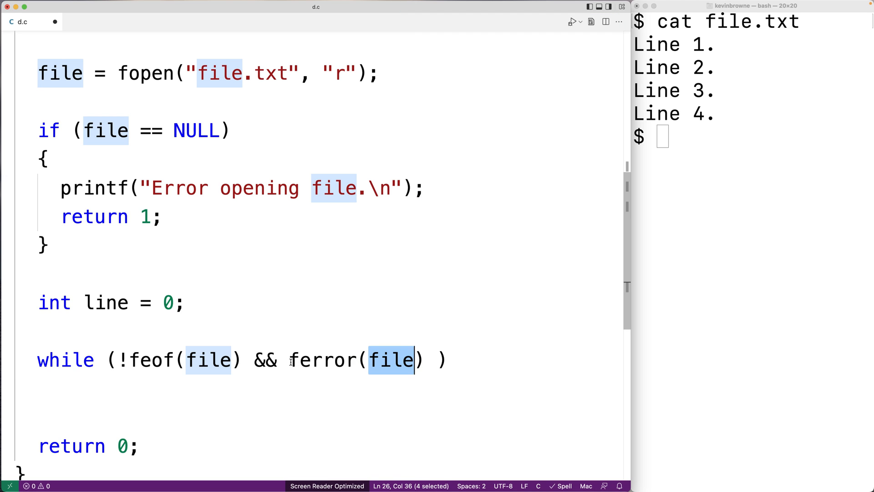
text(!)
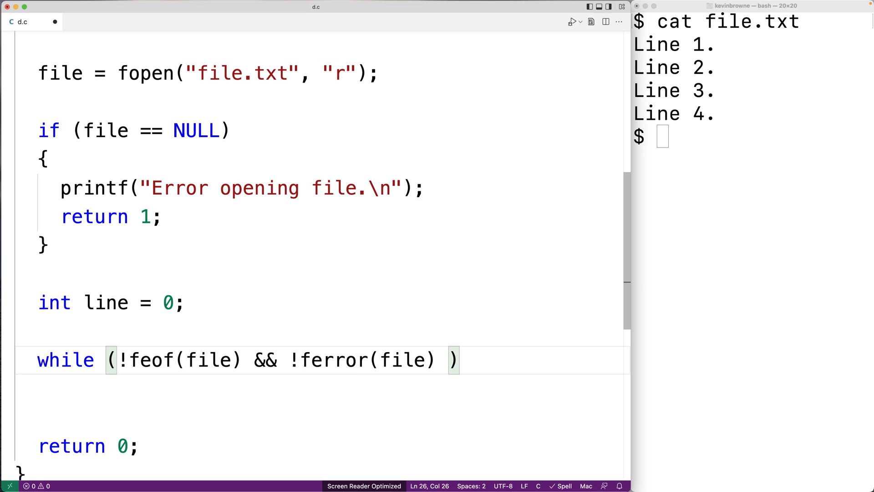
double_click(334, 360)
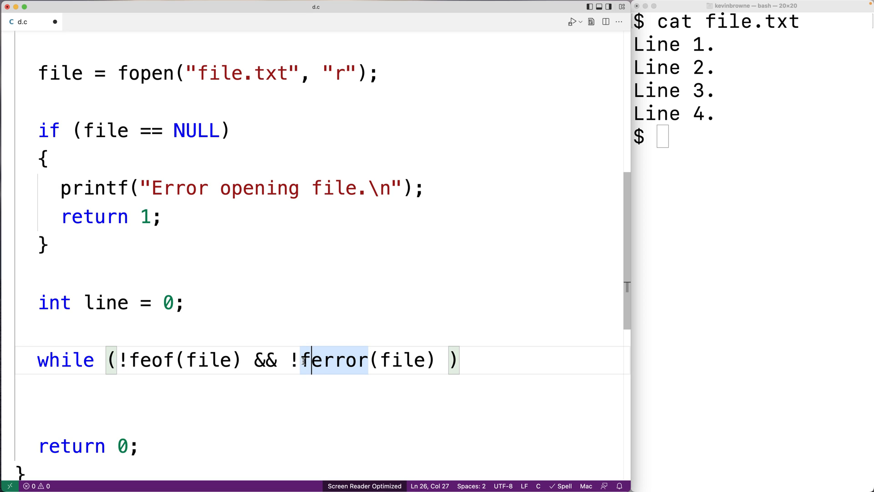
drag(312, 360, 403, 360)
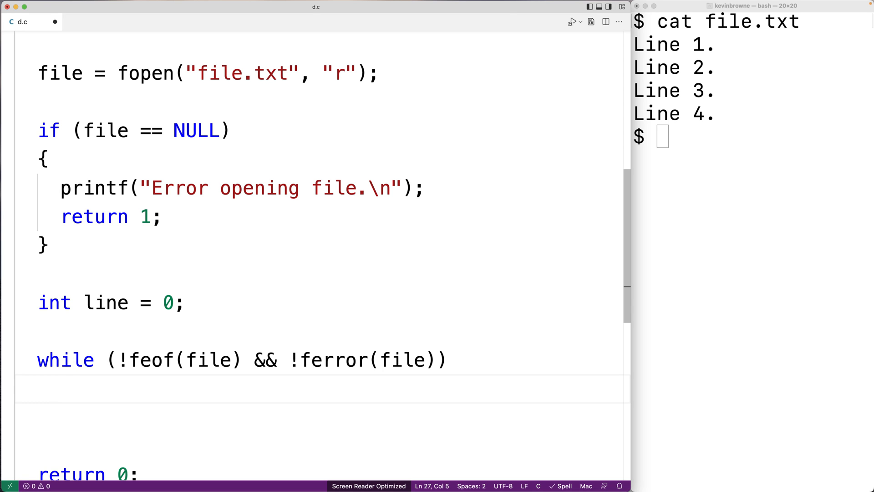
Step: Write fgets(data[line], MAX_LEN, file) inside the loop, highlighting data[line] as the destination row
text(fgets()
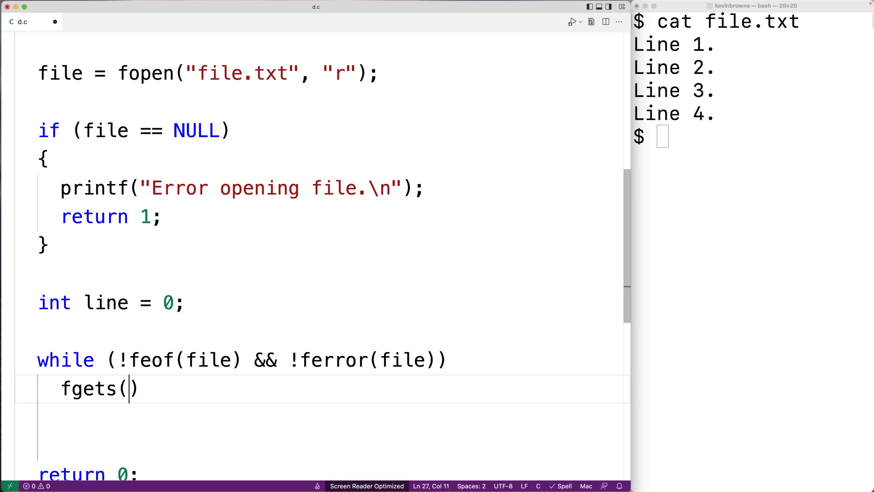
text(data[l)
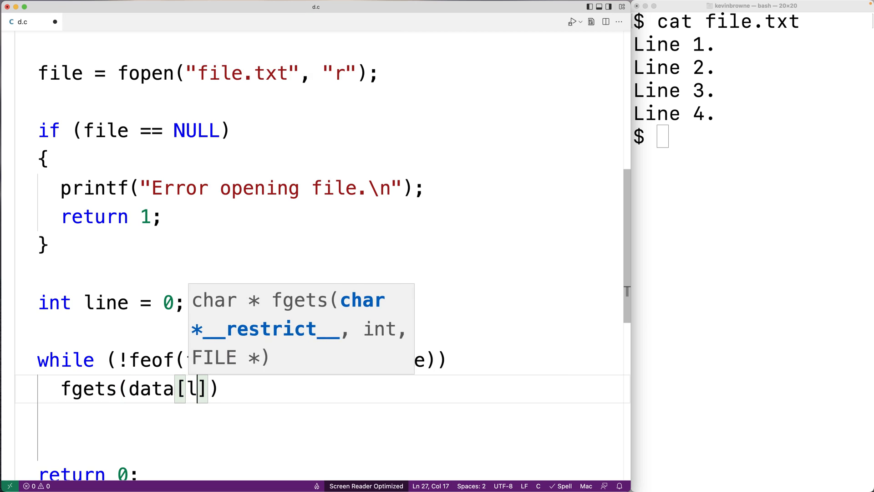
text(ine], MAX_LEN, file)
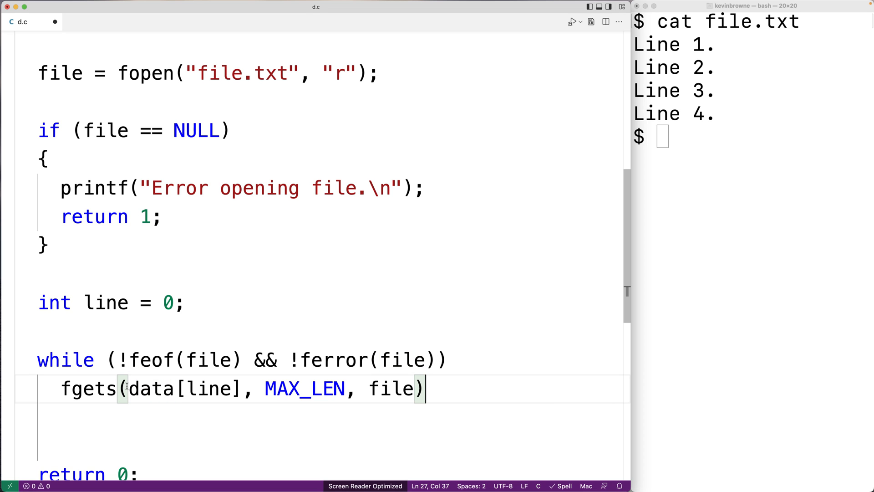
drag(130, 389, 239, 389)
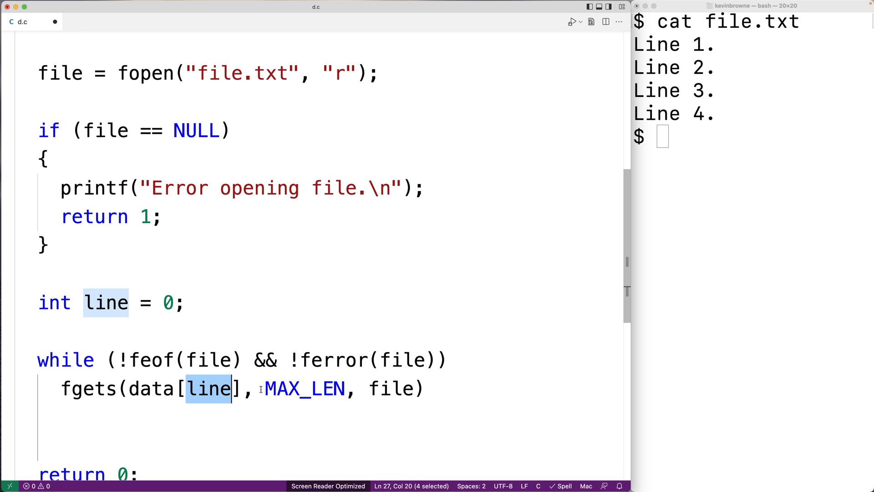
double_click(282, 389)
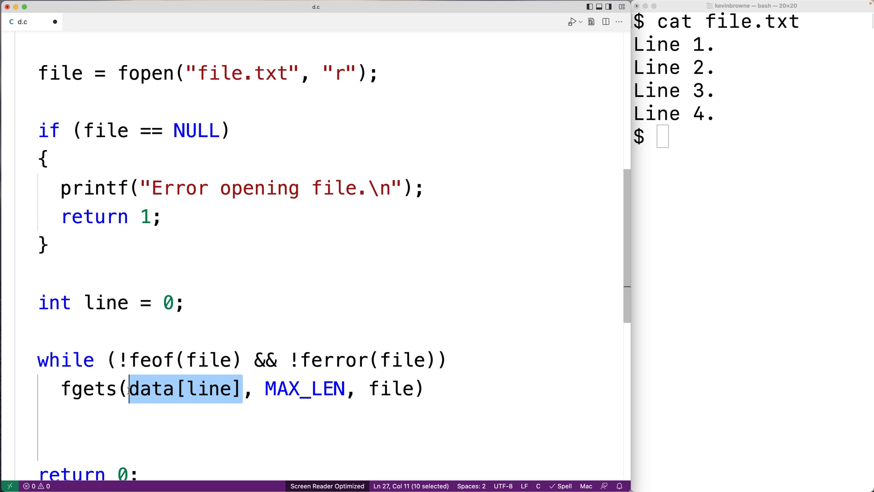
mouse_move(386, 378)
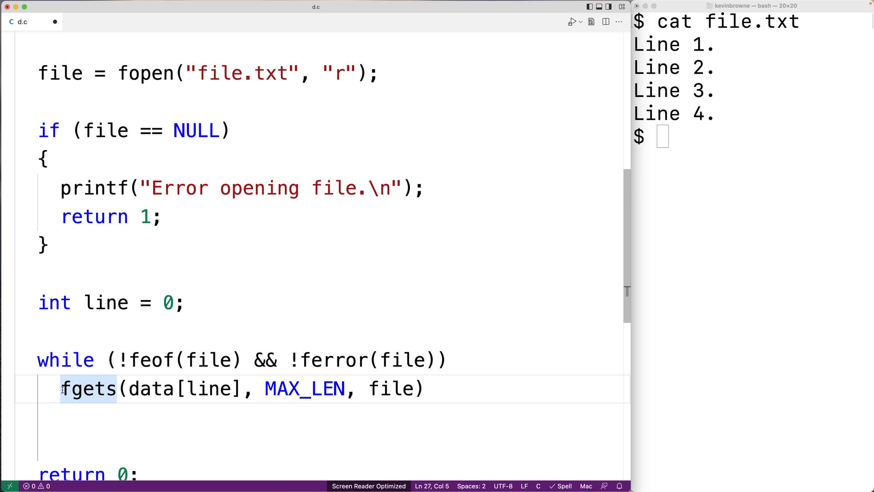
Step: Wrap fgets in if (... != NULL) and add line++; on success
text(if ()
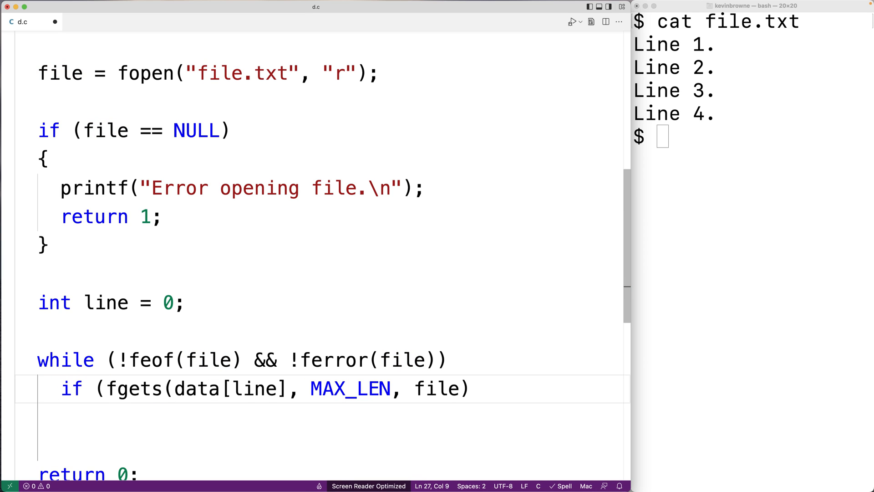
text(!=)
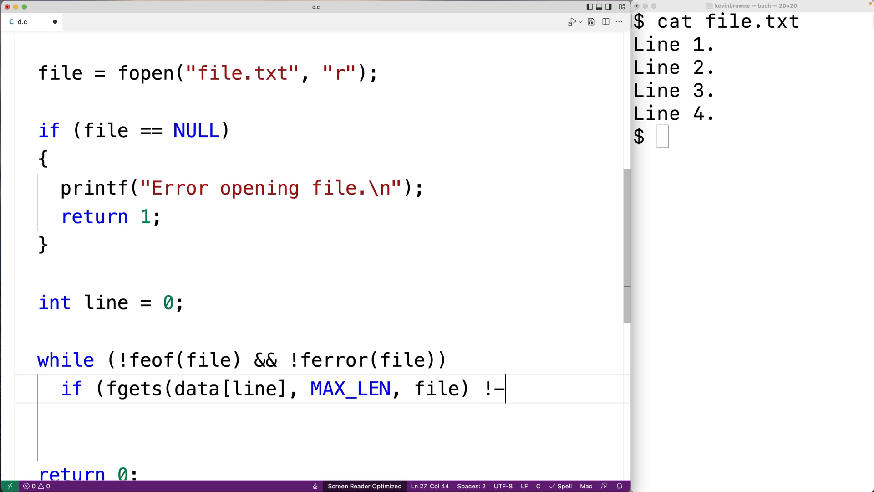
text(= N)
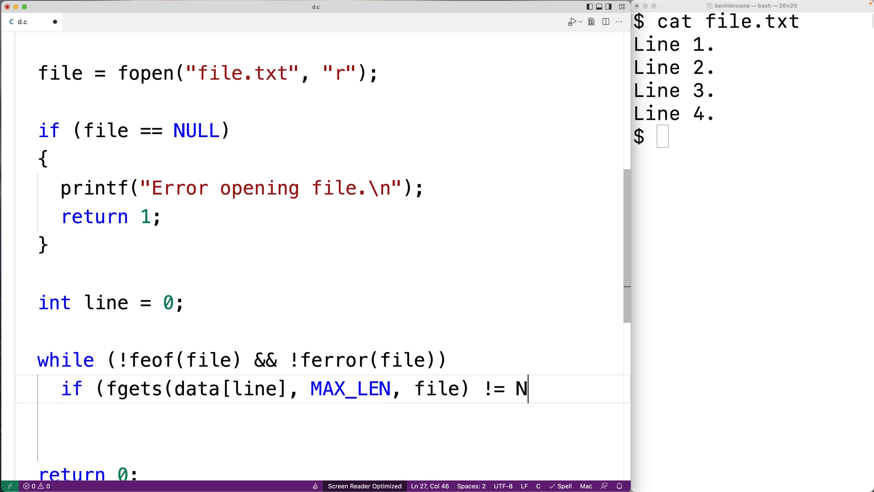
text(ULL))
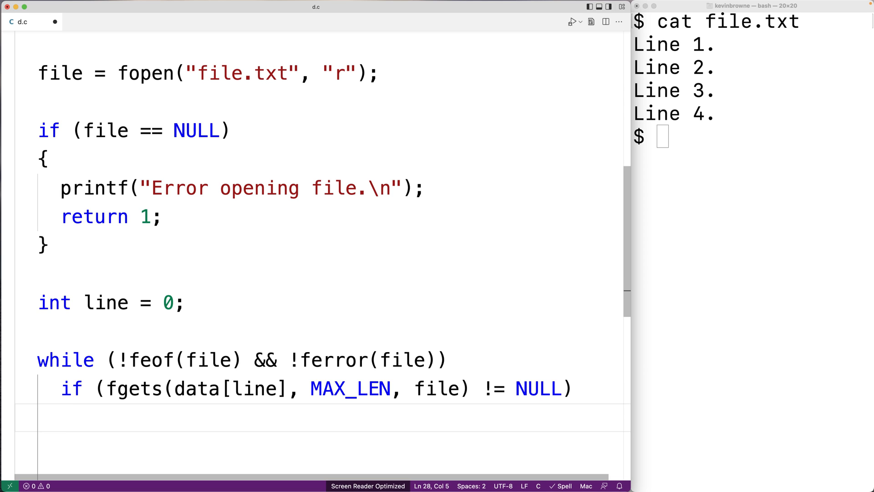
text(line++;)
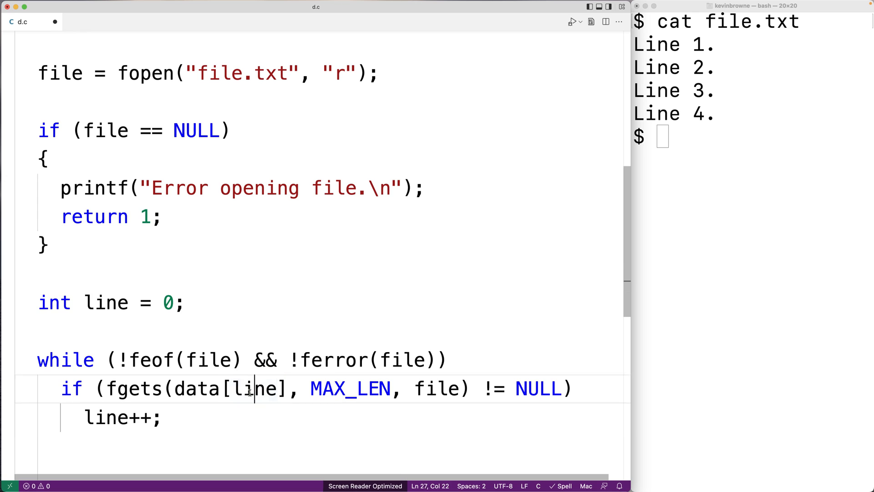
double_click(255, 389)
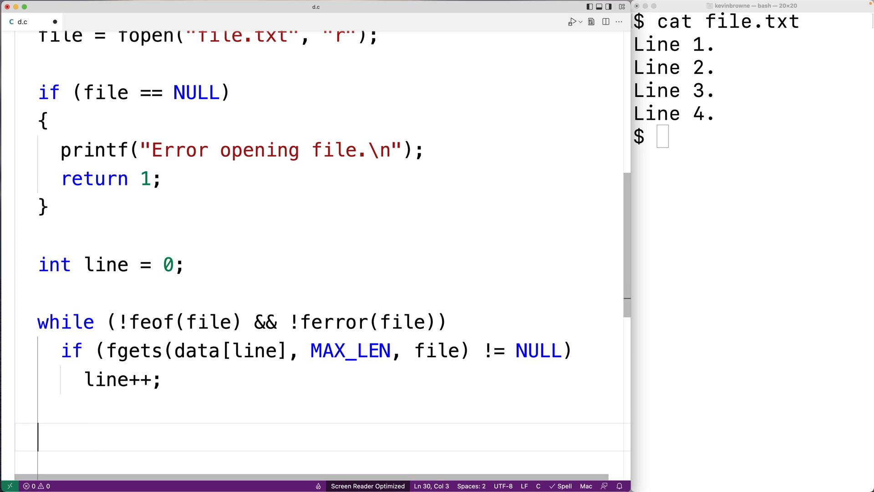
Step: Add fclose(file); and a for loop printing "%s" for each data[i] up to line
text(f)
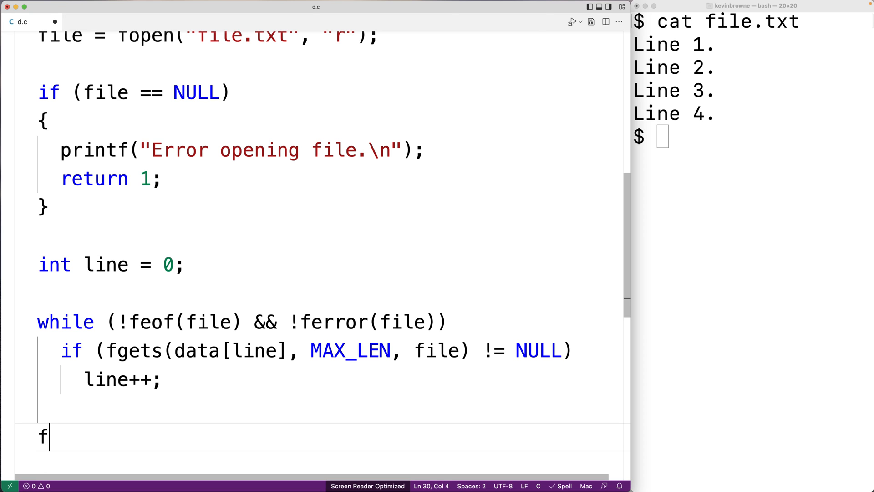
text(close(file);)
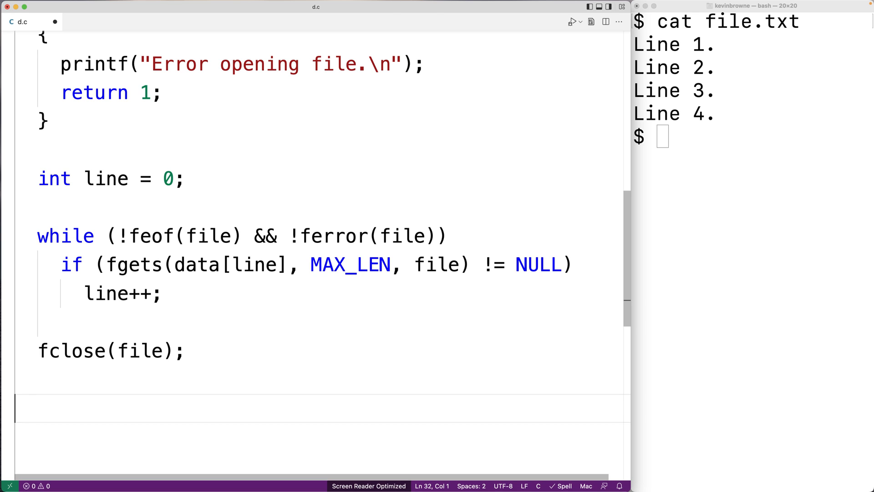
text(for (int i =)
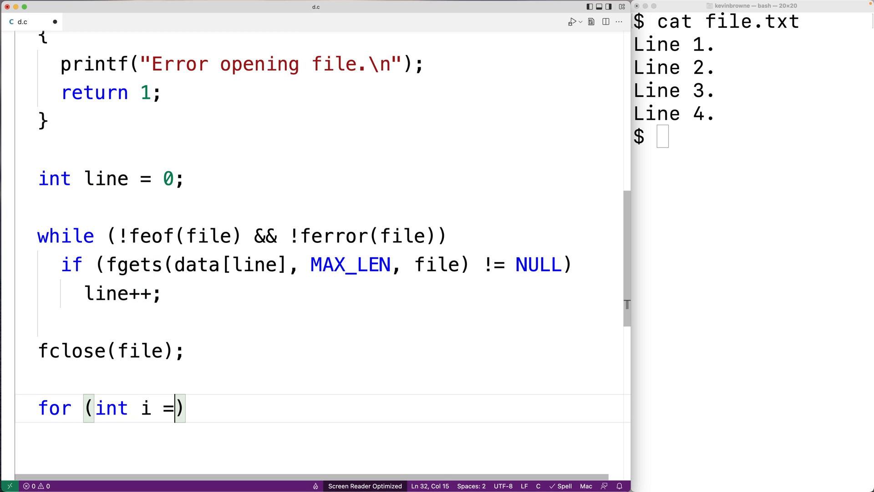
text(0; i < l)
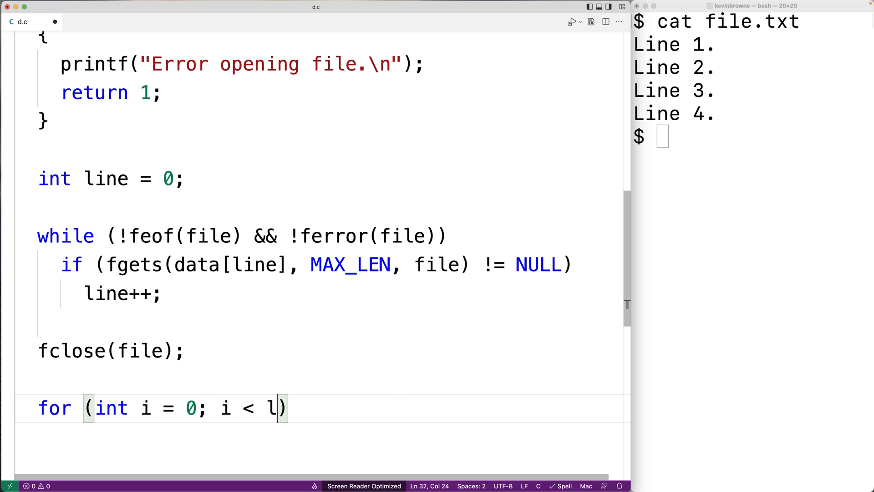
text(ine; i++)
text(printf(")
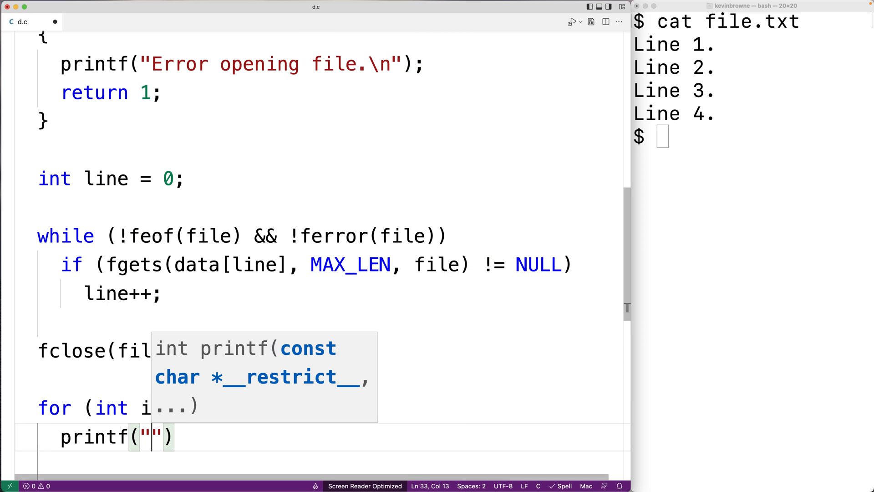
text(%s)
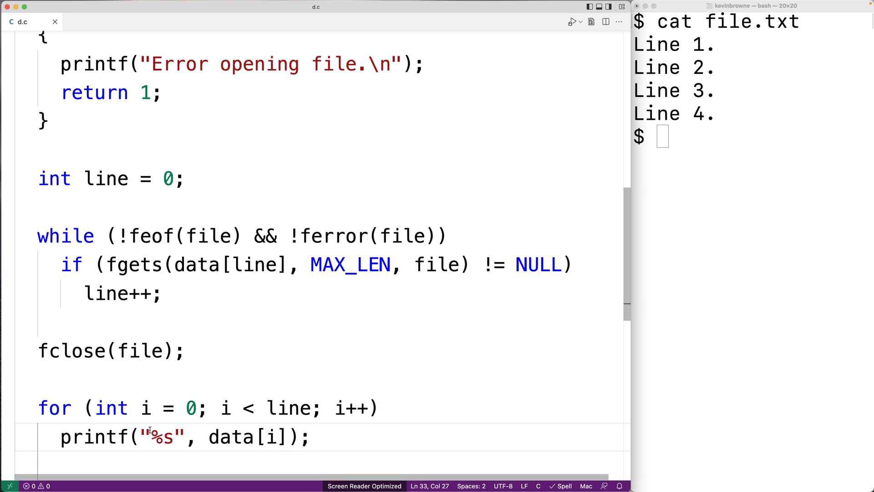
Step: Compile with gcc -o d d.c and run ./d in the terminal
text(gcc -o d d.c)
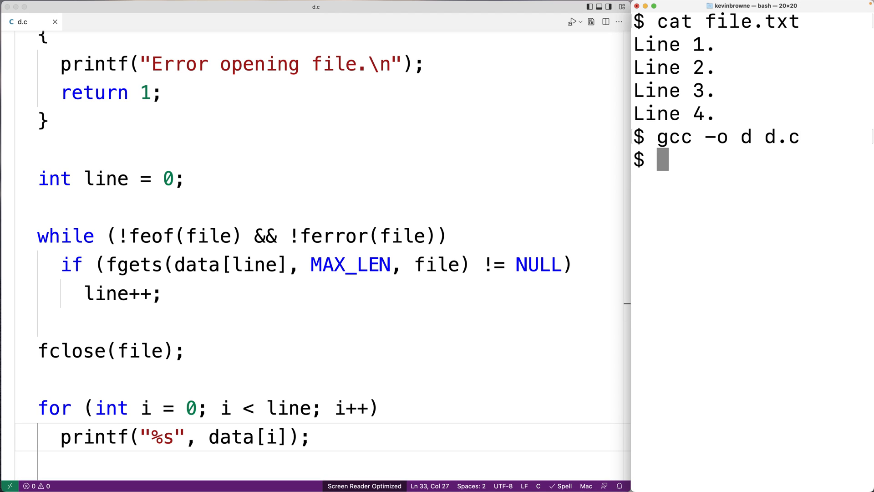
text(./d)
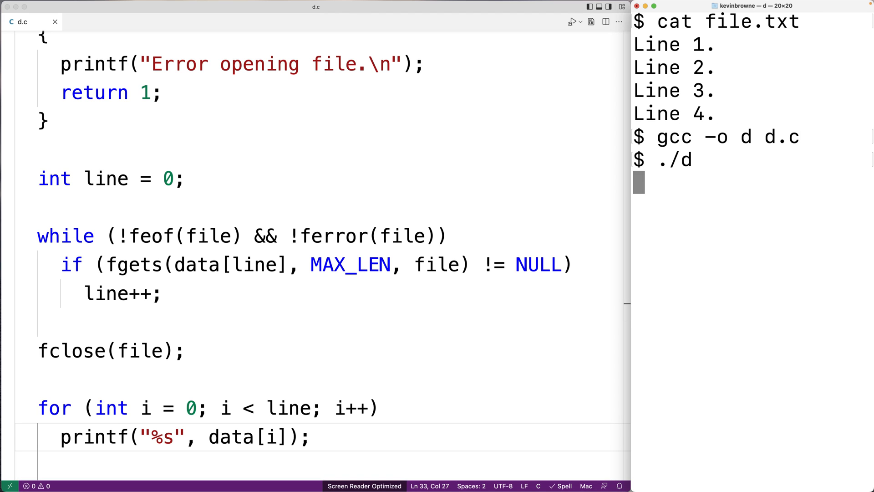